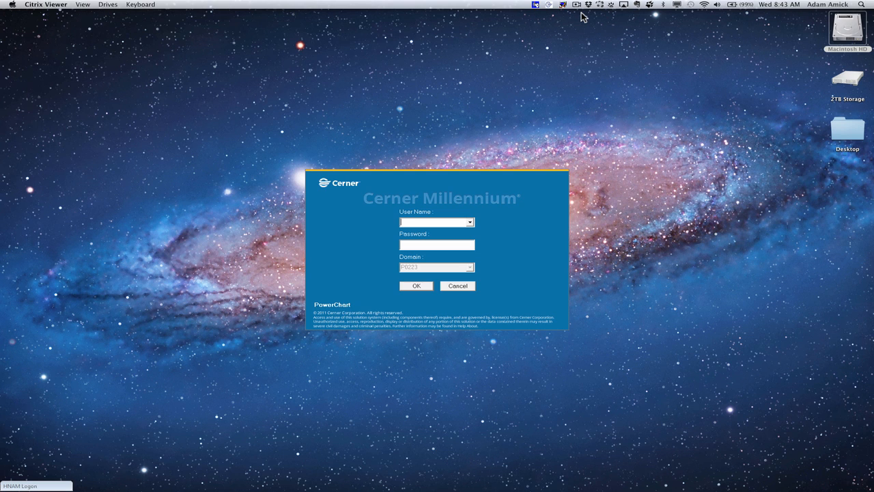
- Enter the password and submit the Cerner Millennium login to load the PowerChart organizer
type("pcodr")
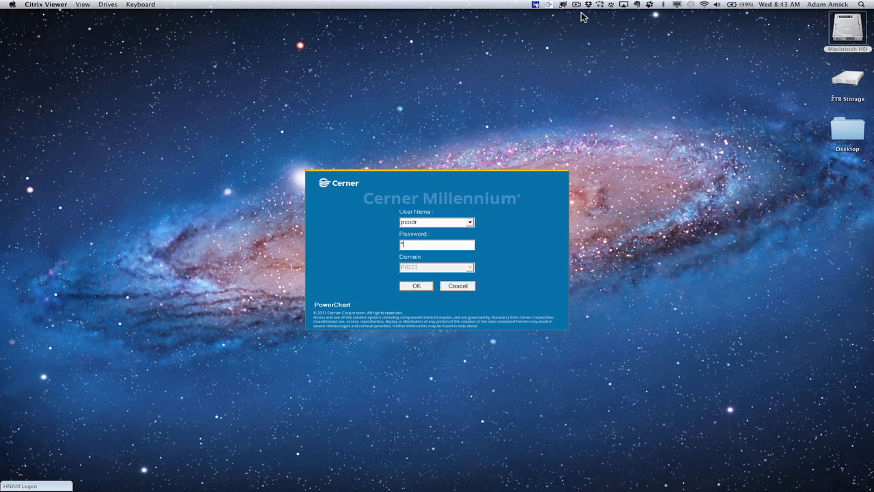
left_click(415, 285)
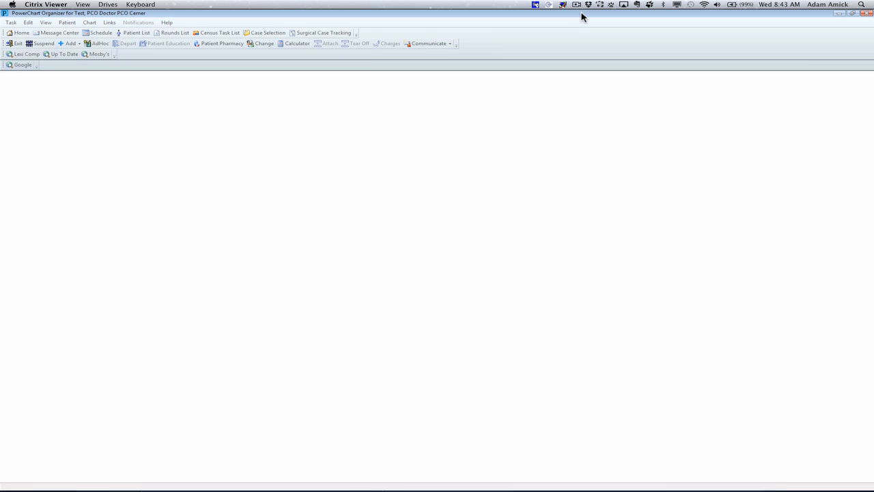
left_click(19, 33)
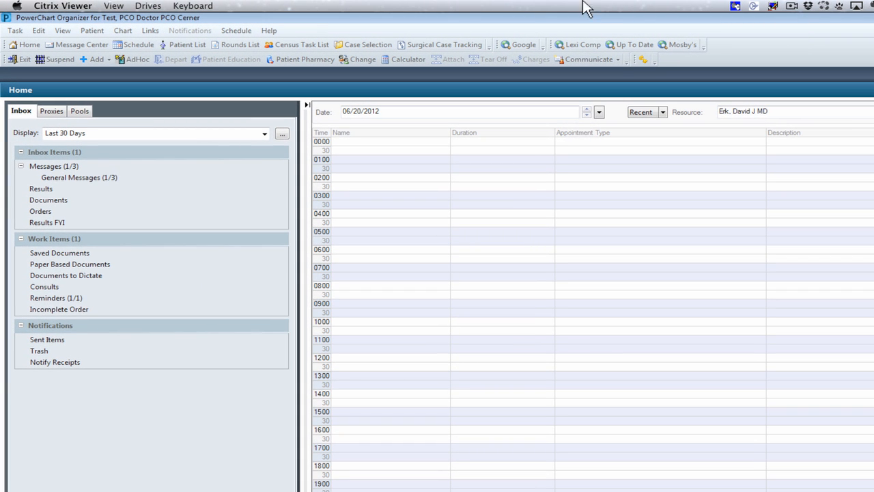
mouse_move(257, 12)
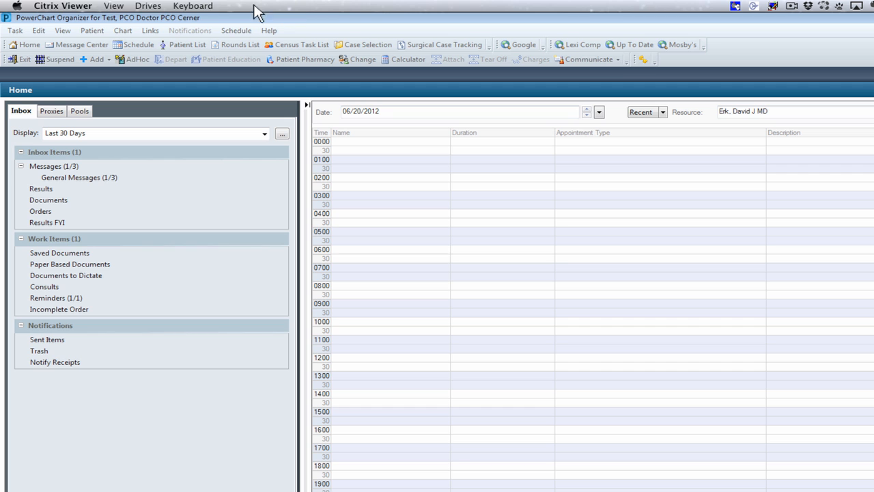
mouse_move(92, 30)
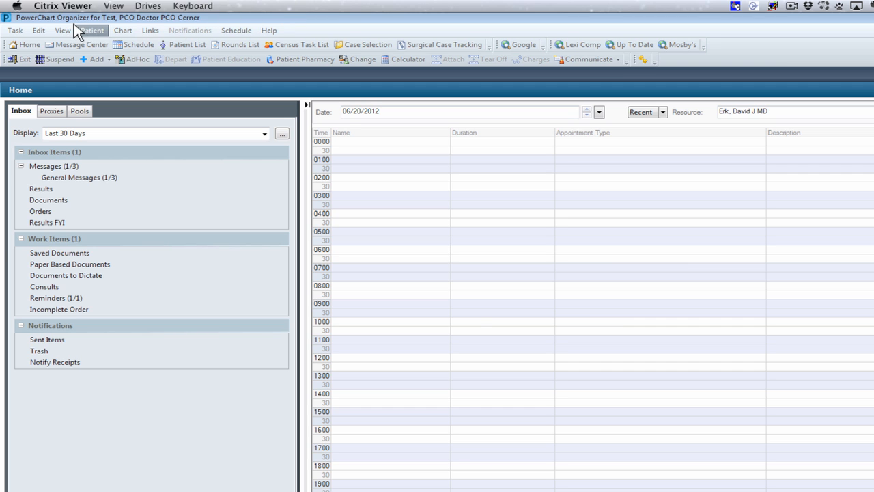
mouse_move(151, 30)
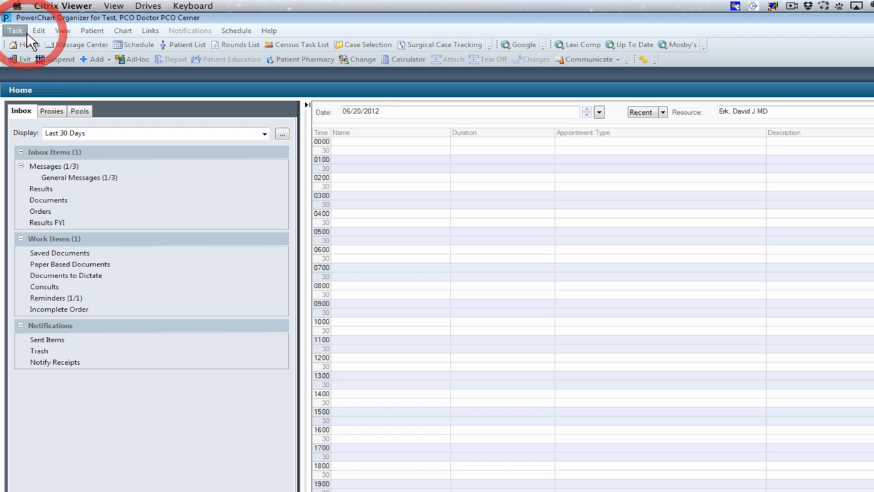
mouse_move(15, 30)
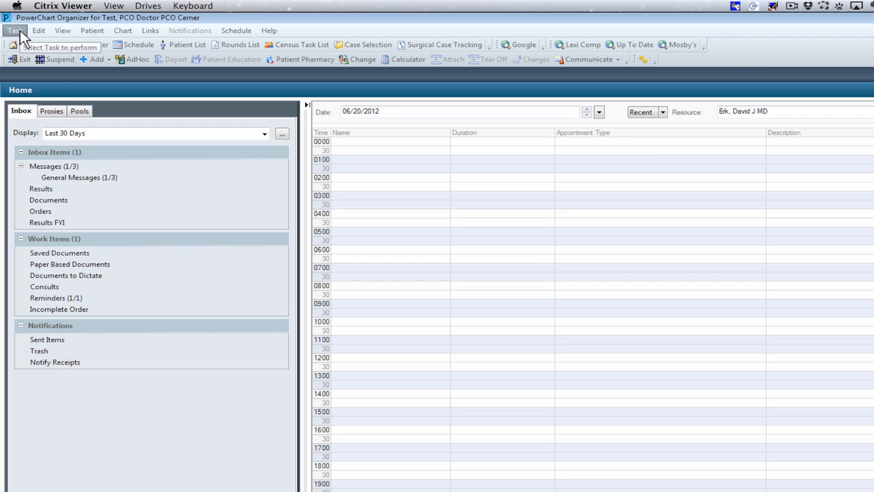
left_click(14, 30)
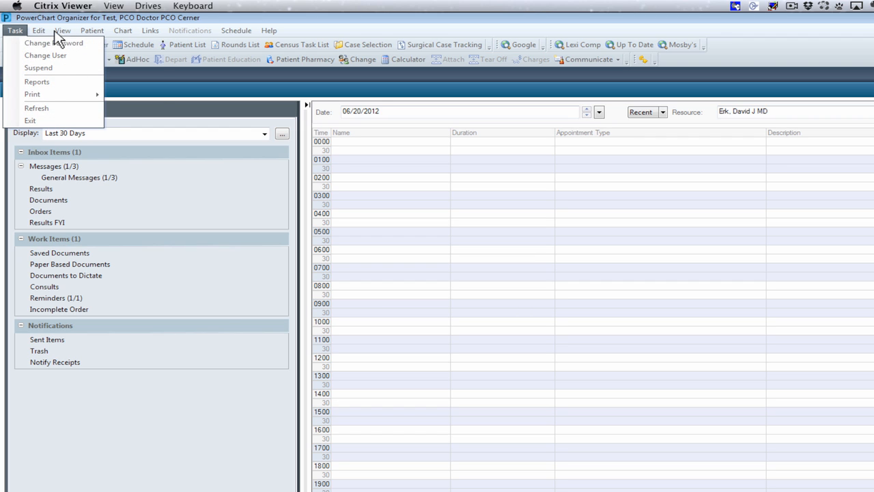
left_click(92, 30)
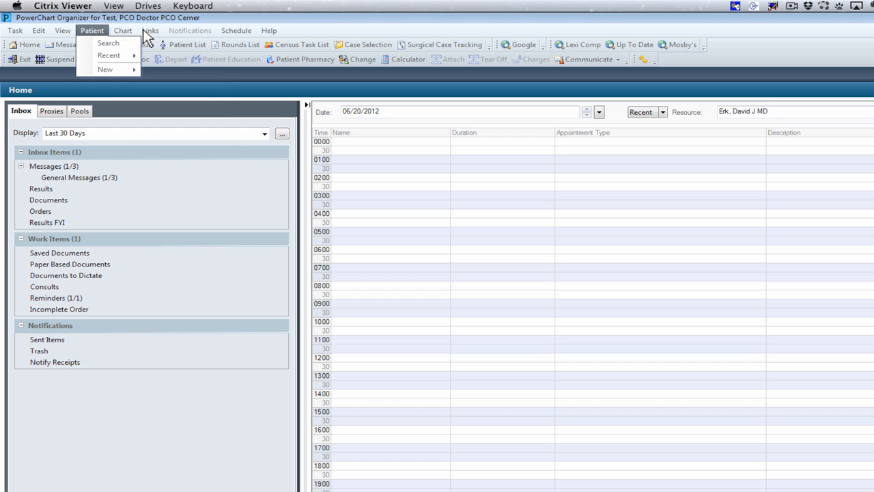
left_click(234, 30)
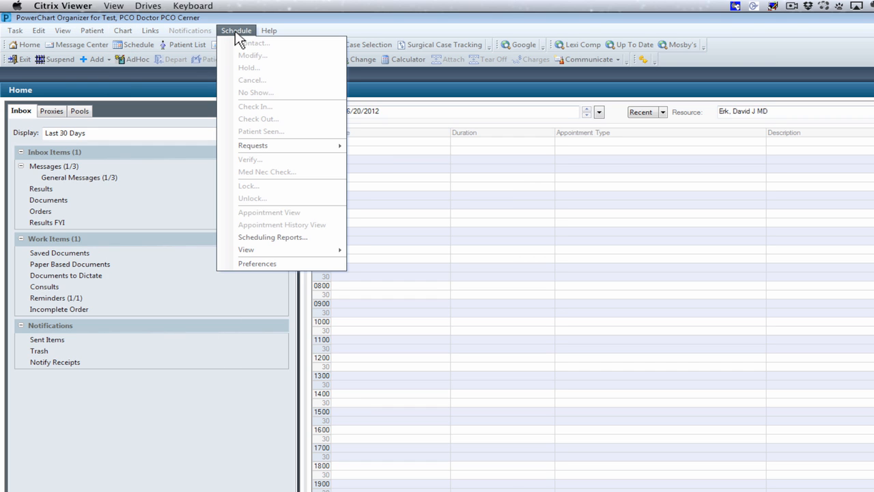
left_click(268, 30)
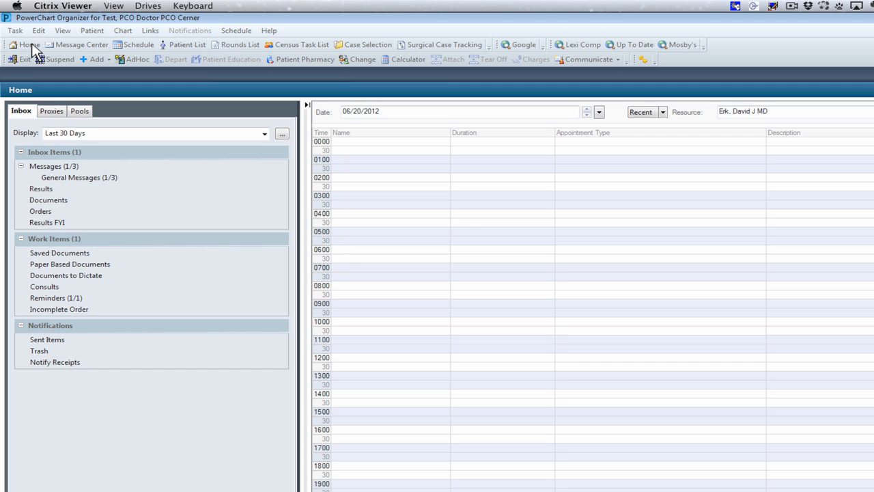
mouse_move(60, 36)
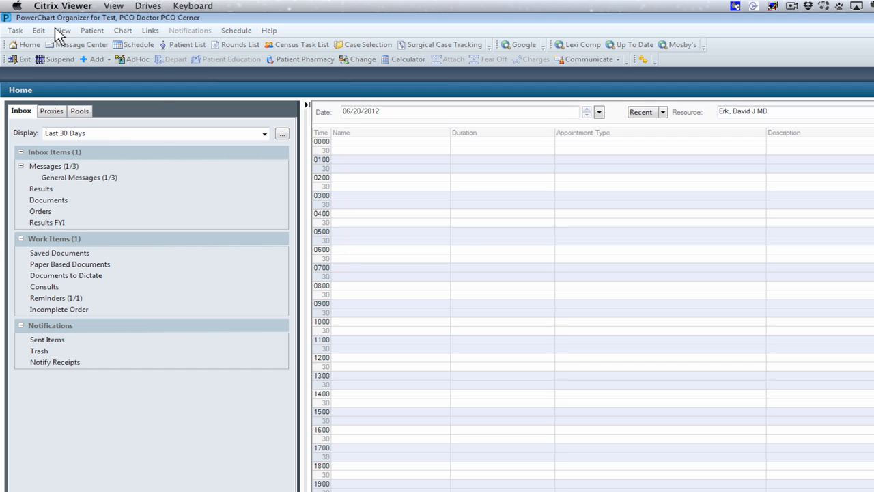
- Show the View menu's toolbar display options, with the patient toolbar enabled
left_click(63, 30)
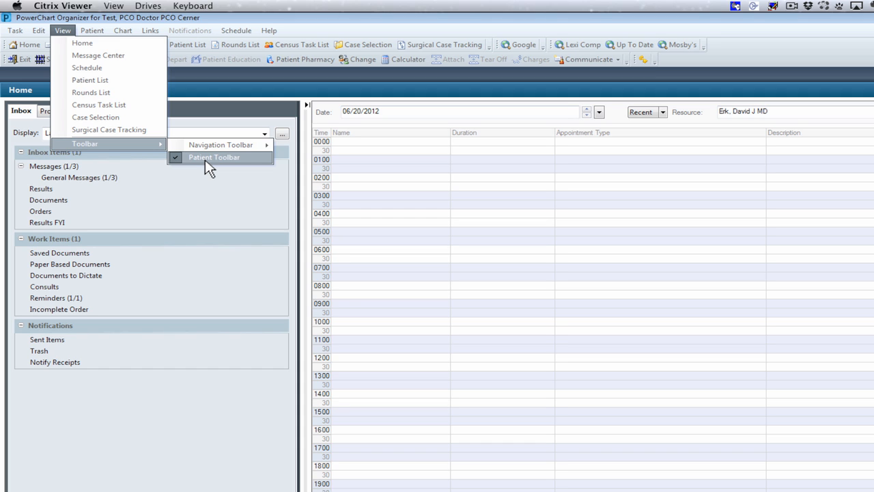
mouse_move(562, 55)
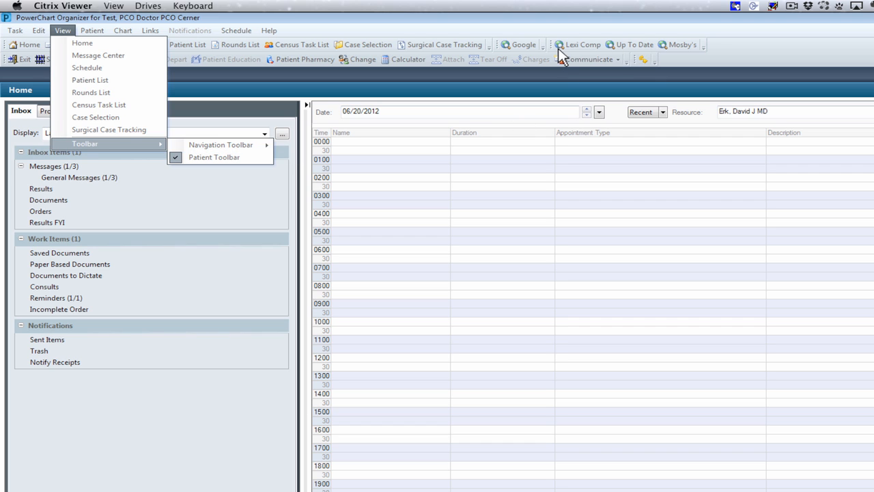
mouse_move(588, 56)
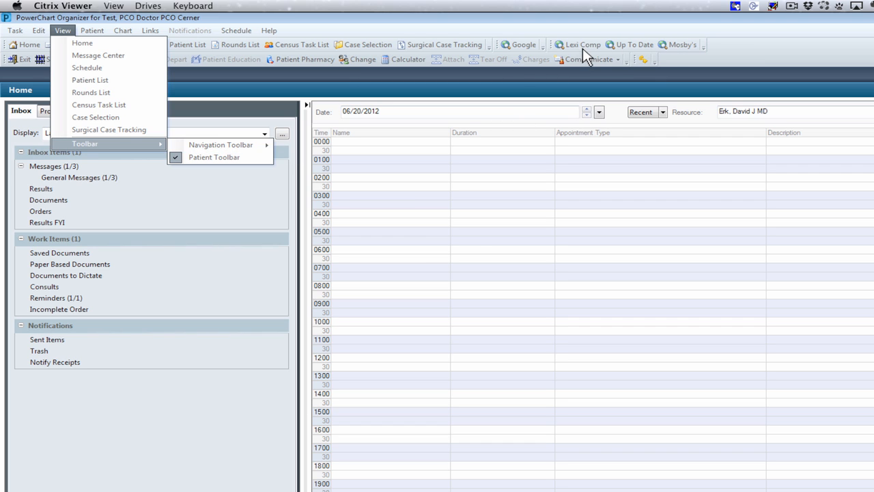
mouse_move(676, 55)
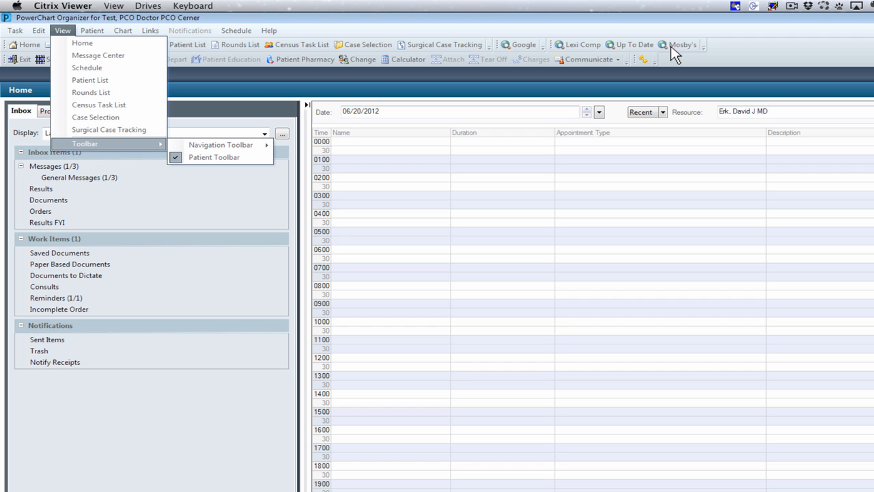
mouse_move(737, 46)
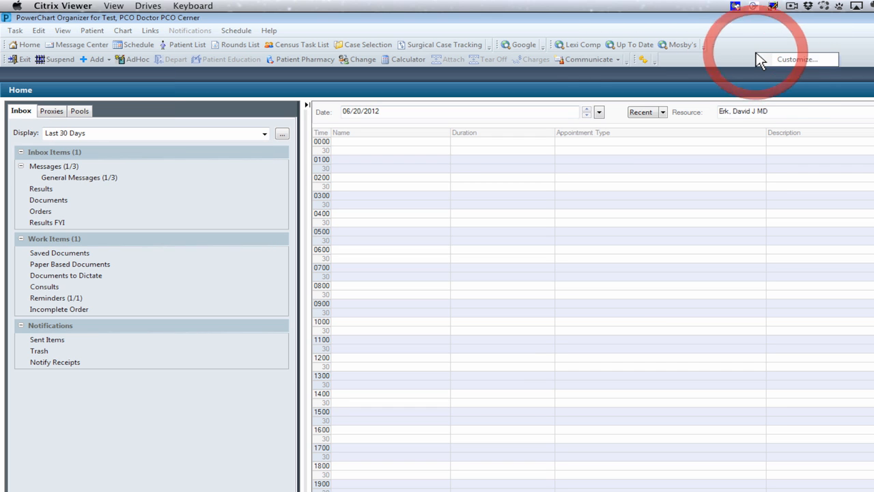
left_click(797, 60)
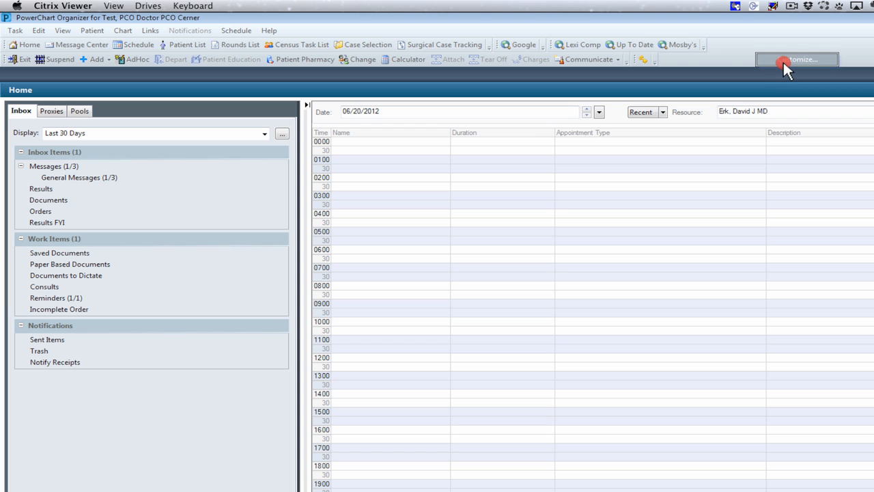
left_click(798, 60)
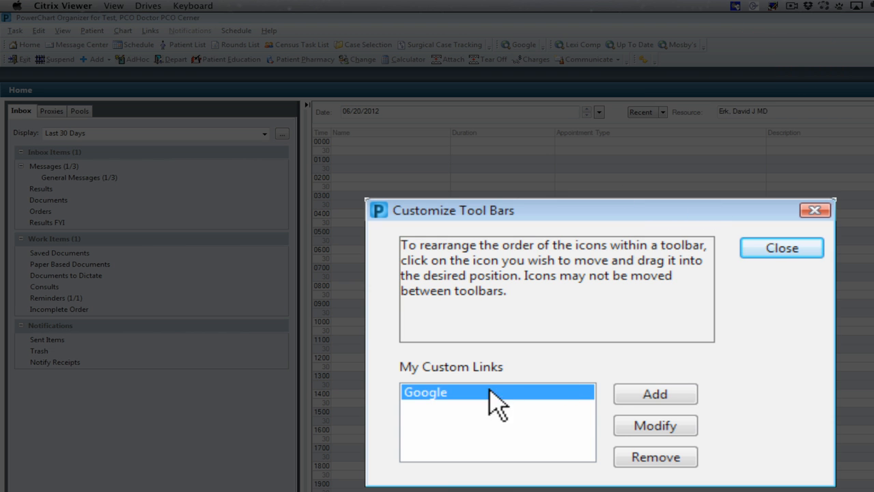
mouse_move(649, 421)
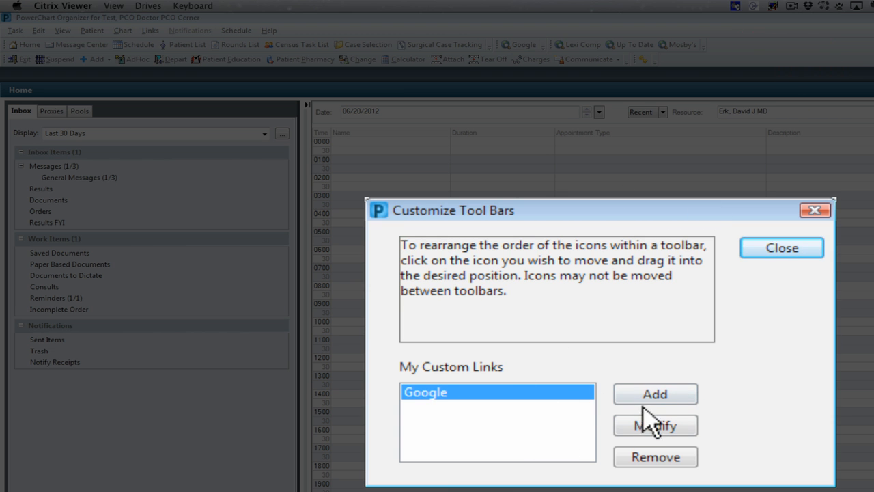
left_click(781, 247)
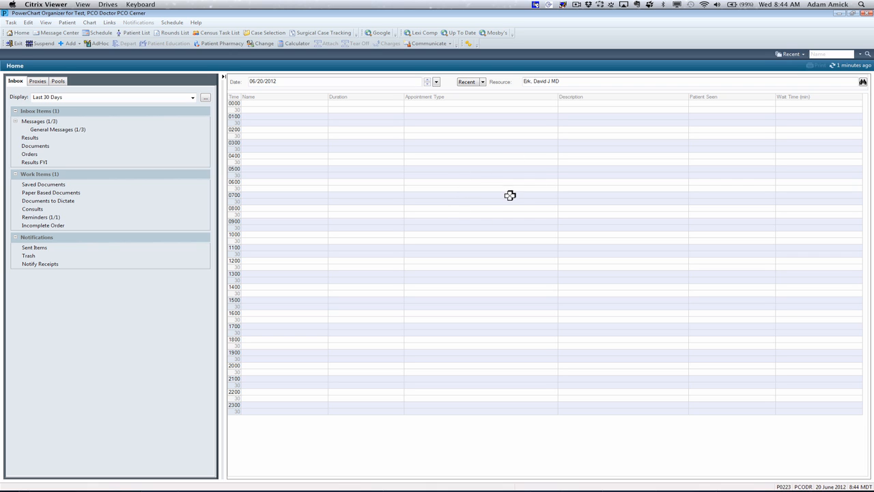
mouse_move(505, 191)
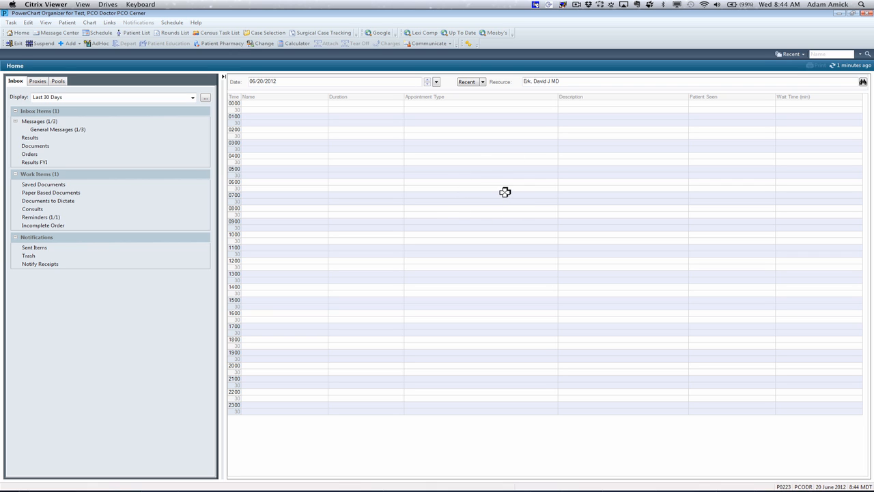
mouse_move(635, 79)
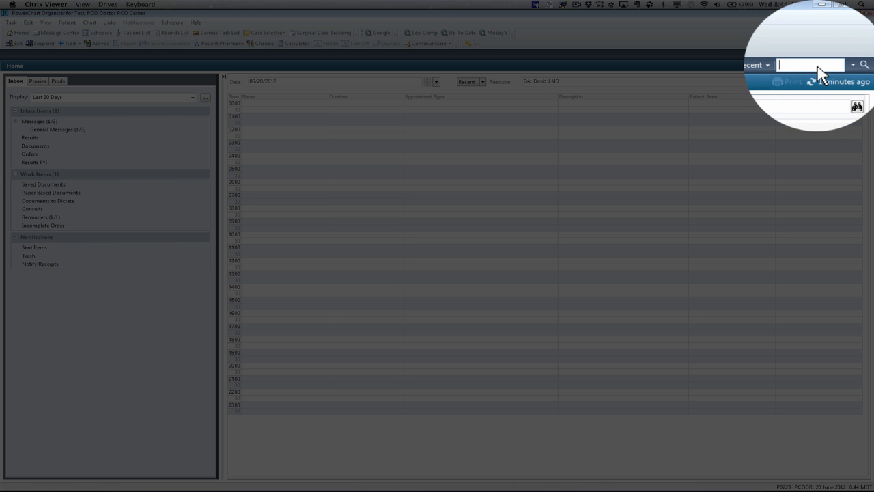
- Search for 'ambu' and load the chart of the first match, AMBULATORY, TEST N
type("ambulatory")
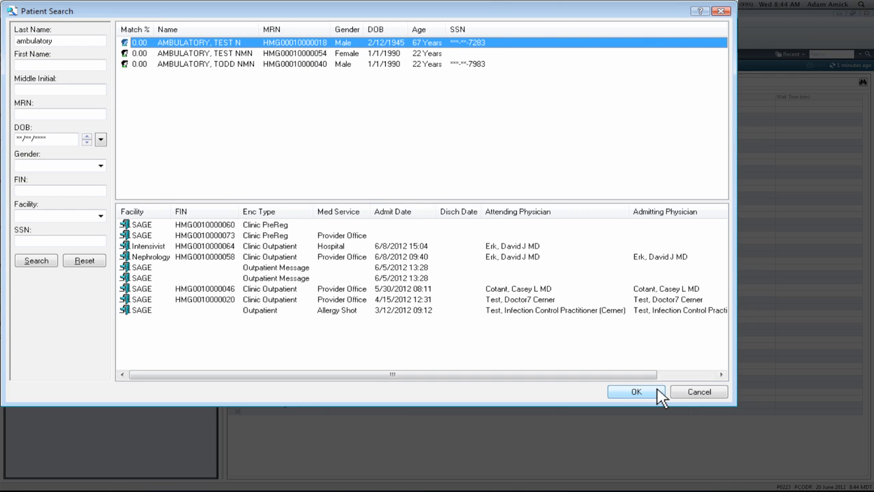
mouse_move(361, 230)
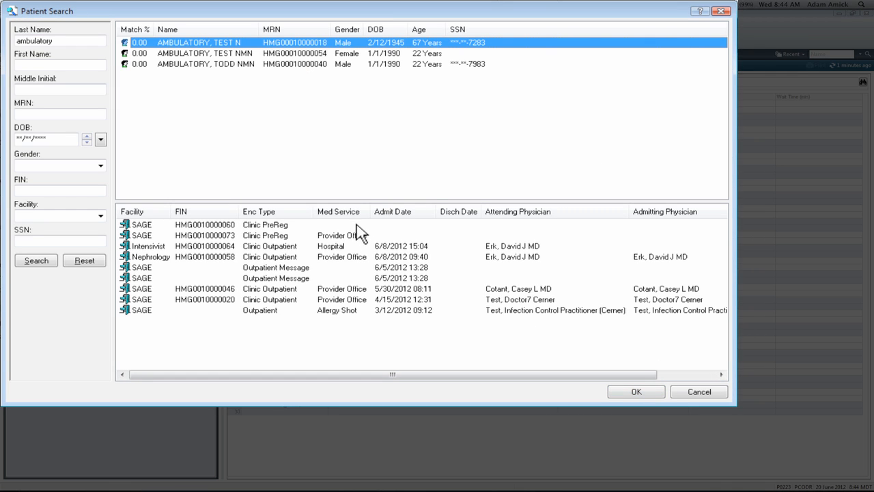
left_click(635, 390)
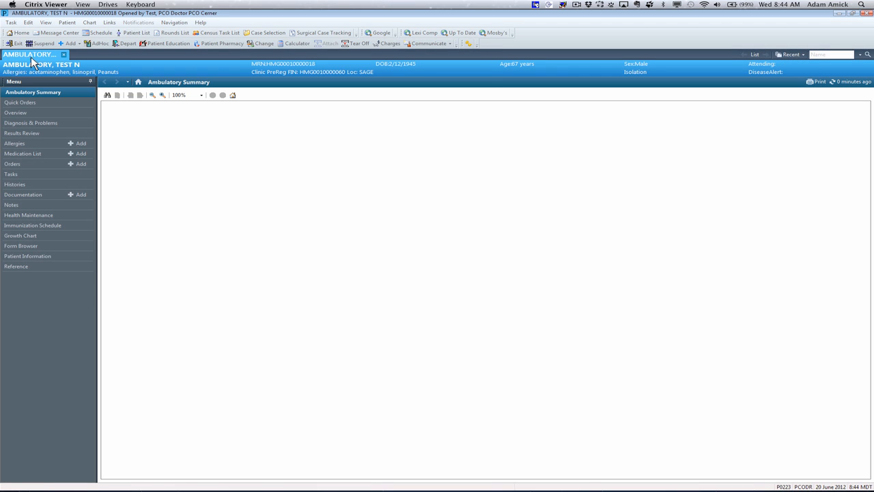
- View TEST N's Ambulatory Summary and begin a new patient lookup from the toolbar
left_click(32, 91)
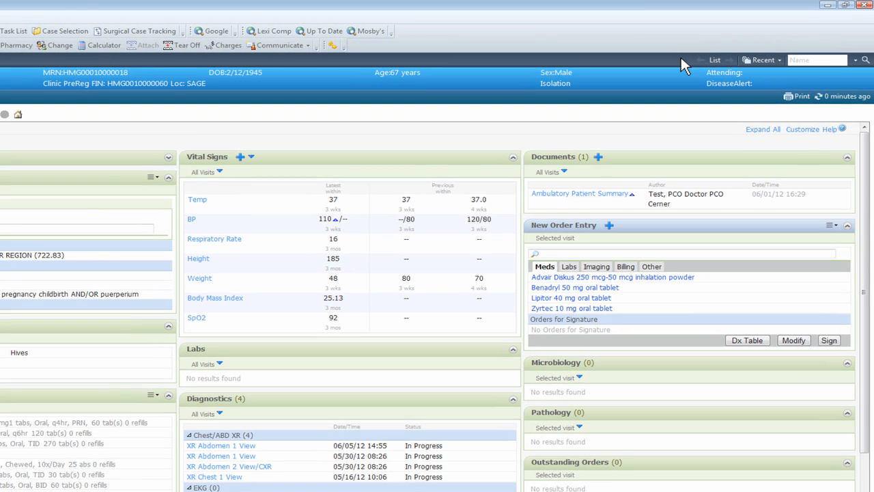
left_click(816, 60)
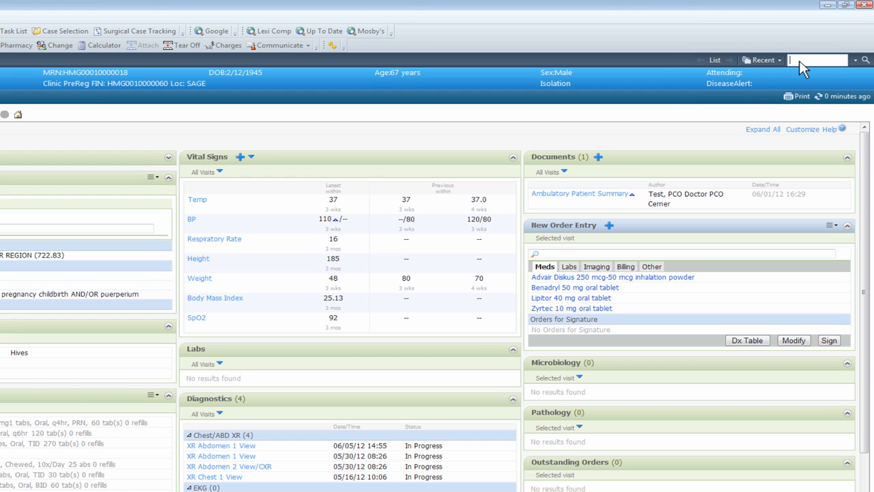
mouse_move(803, 66)
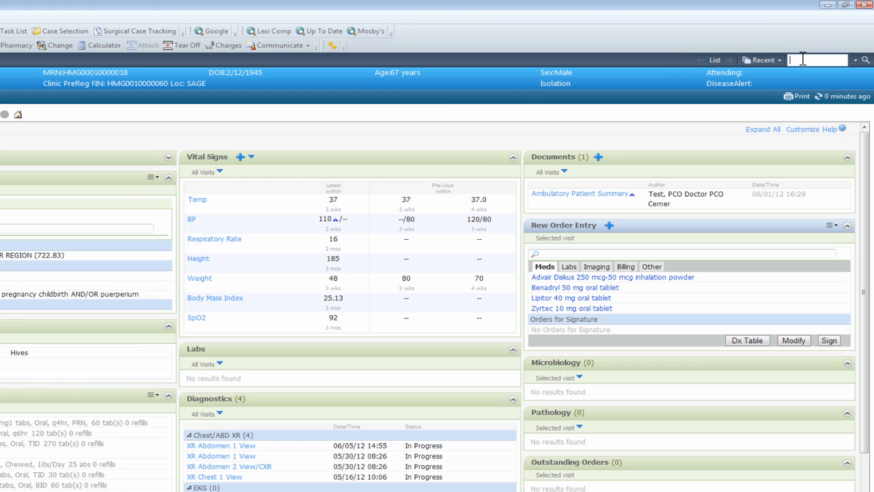
- Search 'ambulat' and load AMBULATORY, TODD NMN's chart via his Clinic PreReg encounter
type("ambulatory")
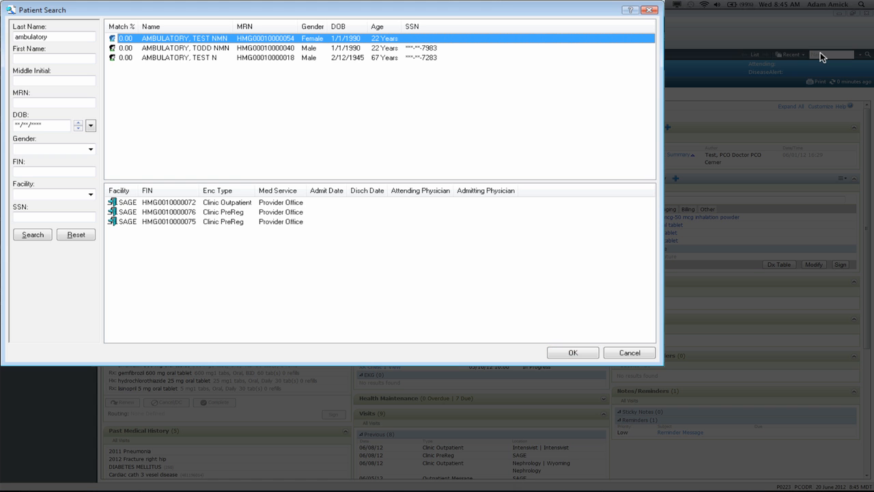
mouse_move(355, 196)
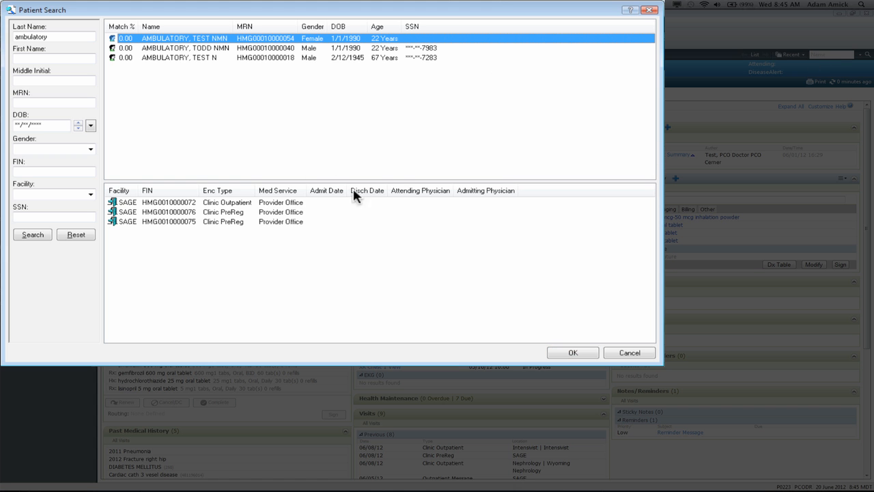
mouse_move(530, 311)
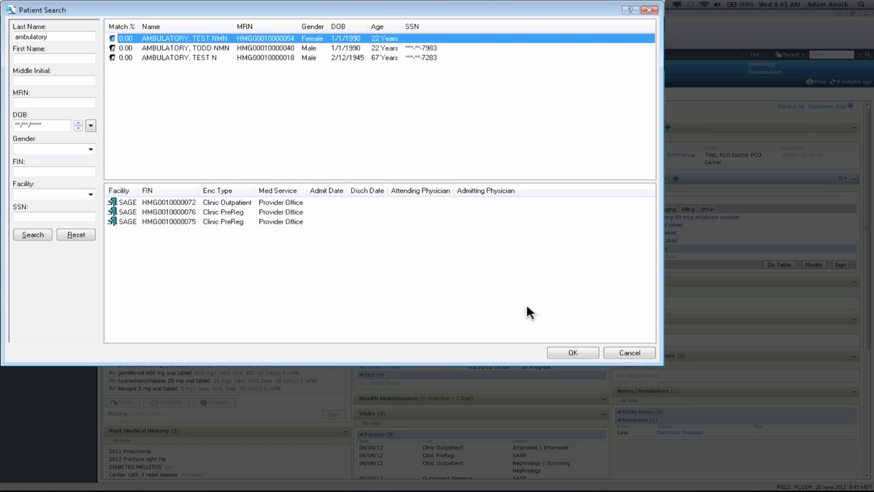
left_click(185, 48)
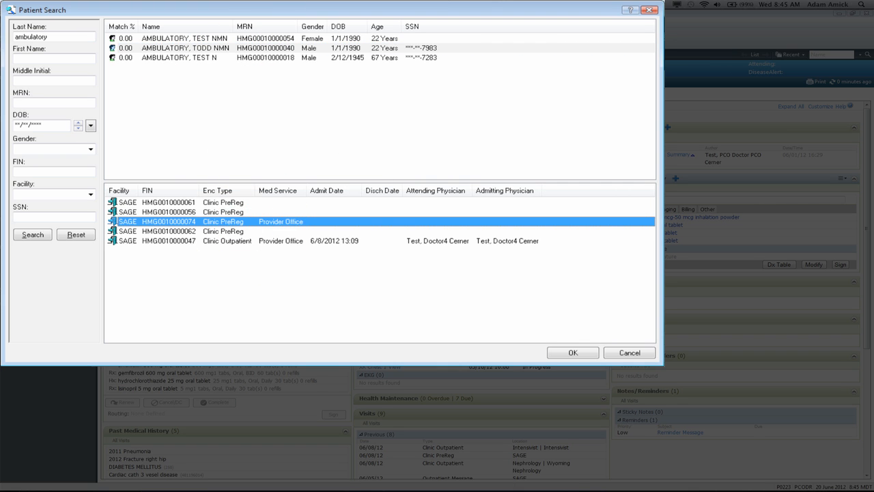
left_click(571, 353)
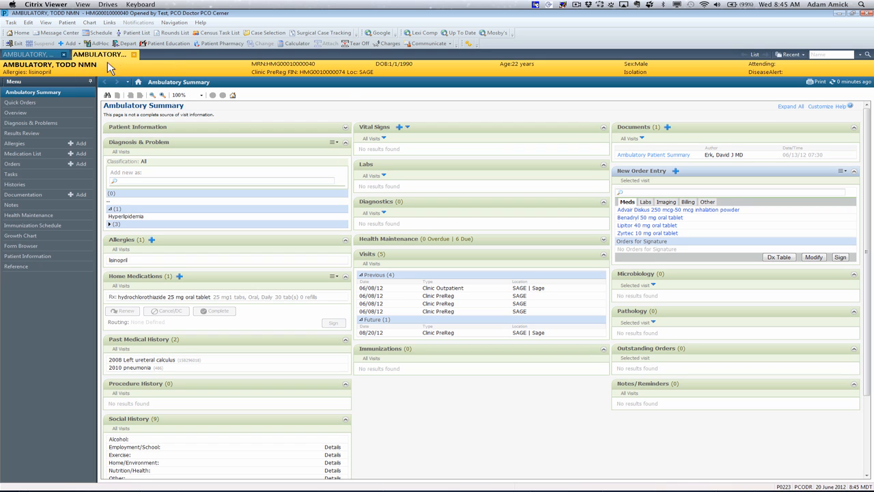
mouse_move(789, 54)
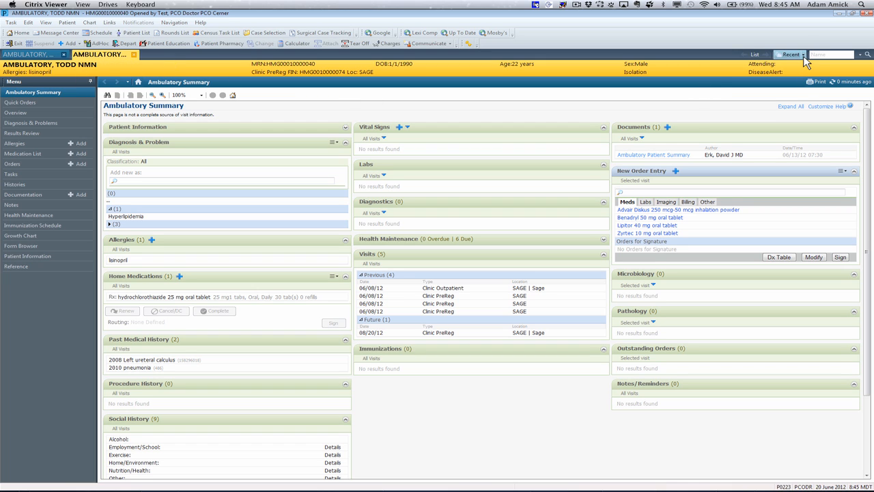
left_click(789, 54)
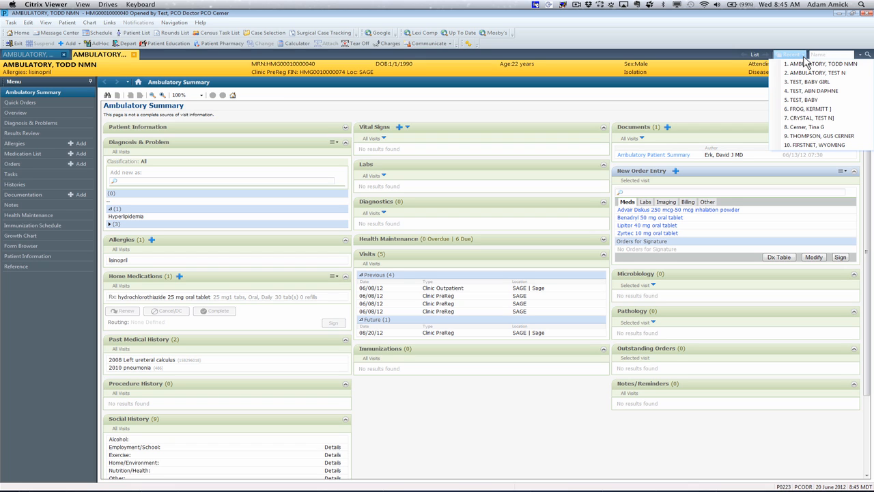
mouse_move(808, 109)
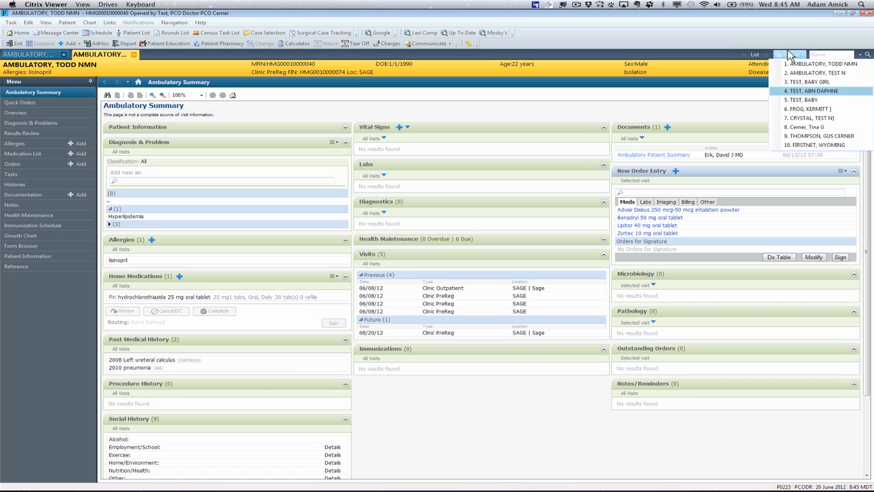
left_click(789, 55)
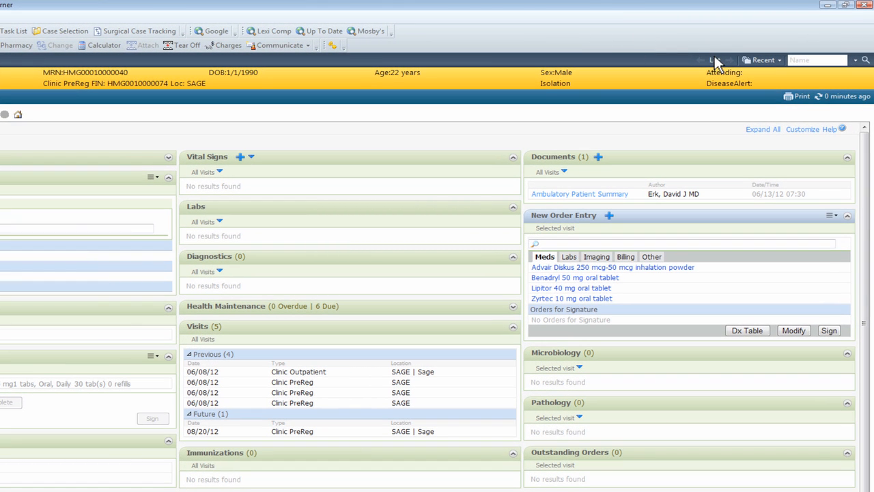
mouse_move(853, 96)
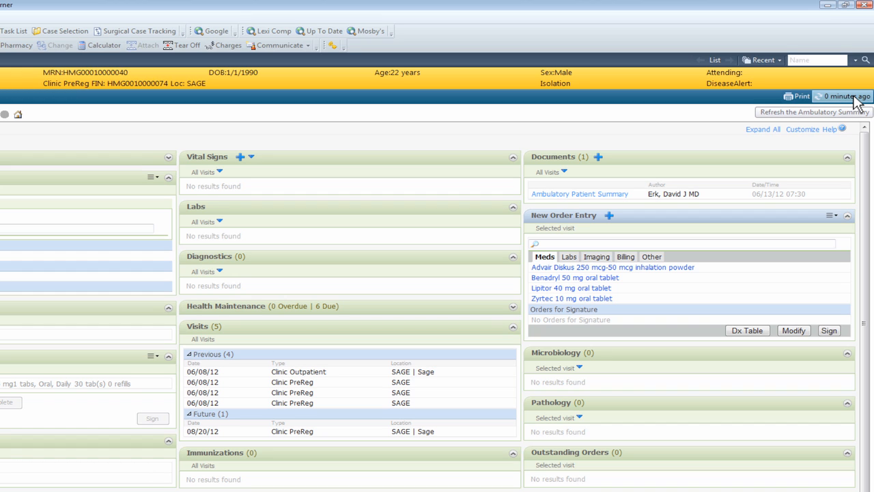
mouse_move(852, 101)
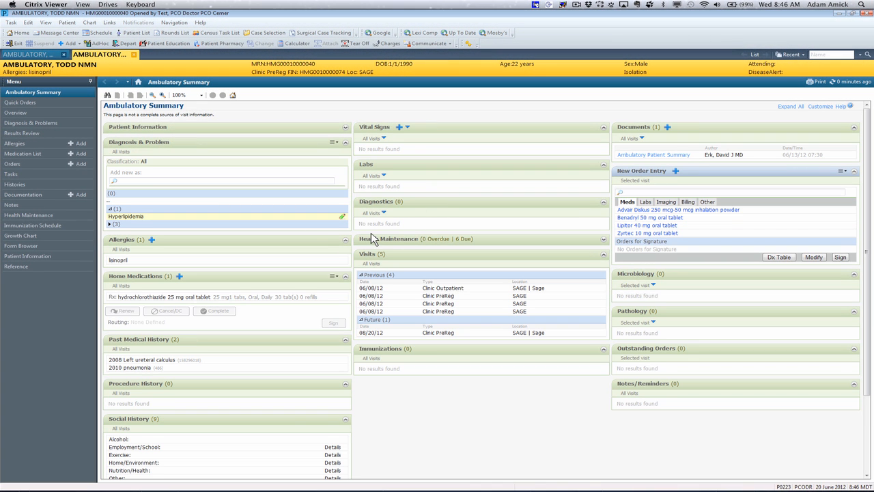
- Use the 'minutes ago' link to refresh TODD NMN's Ambulatory Summary
left_click(126, 216)
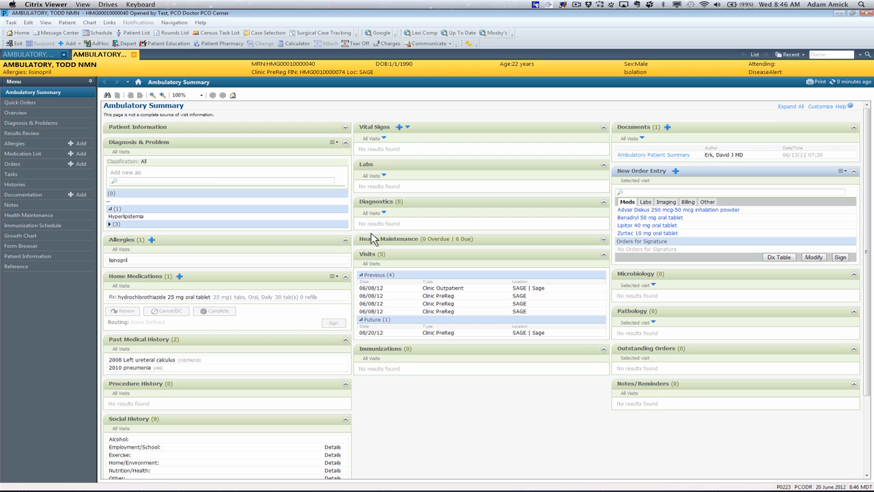
mouse_move(42, 107)
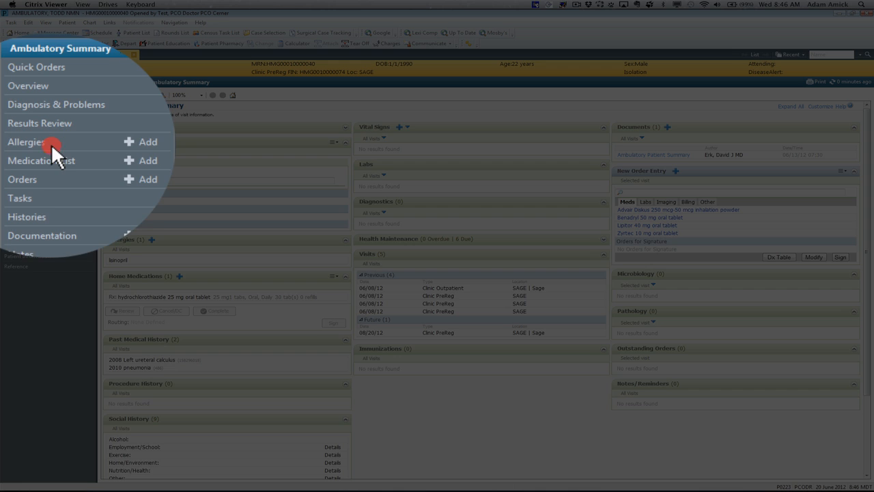
- Select Allergies in the chart's Menu table of contents before returning to Home
left_click(30, 142)
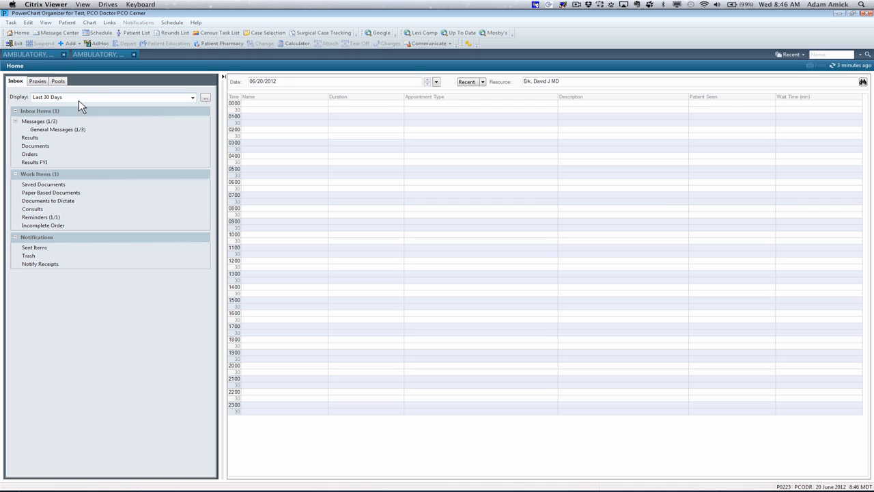
mouse_move(131, 110)
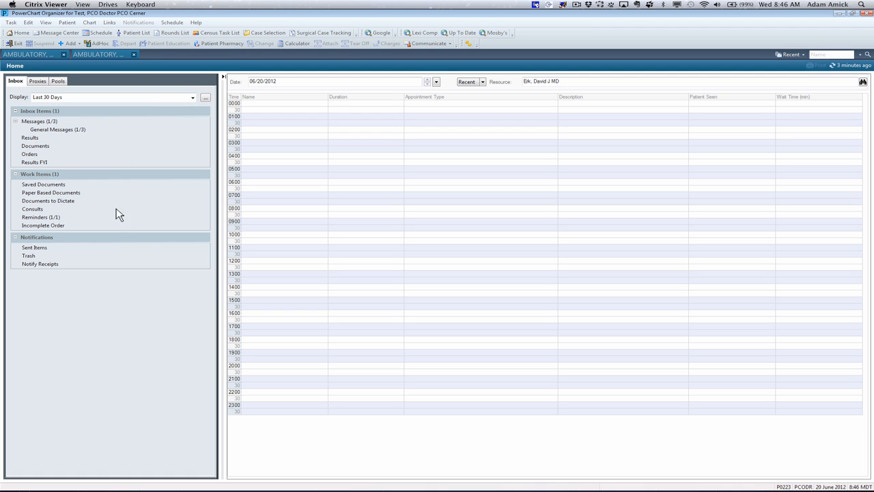
mouse_move(142, 194)
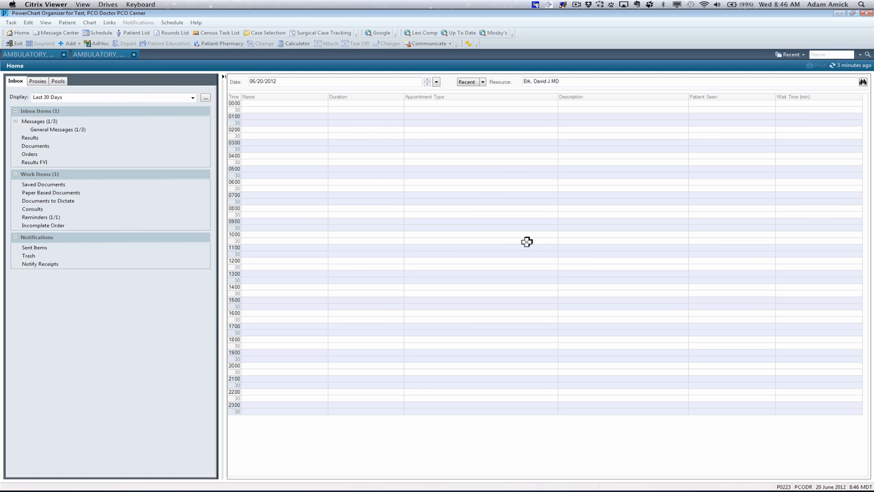
mouse_move(496, 181)
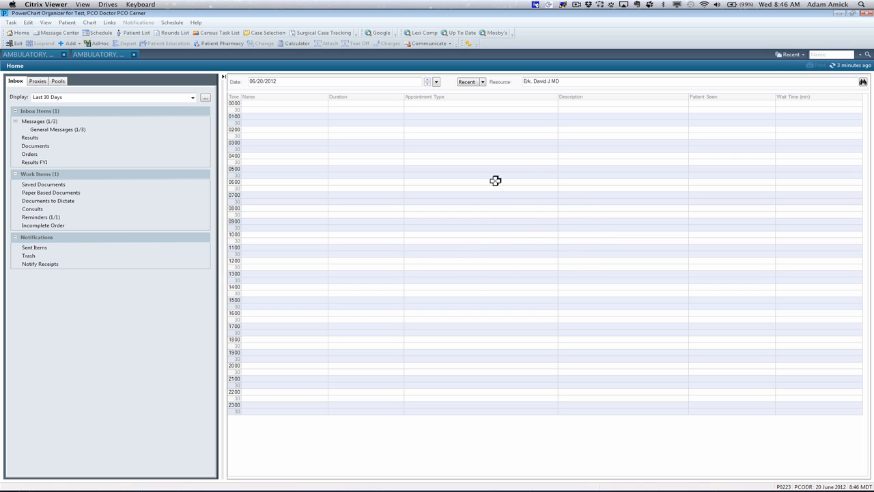
mouse_move(522, 85)
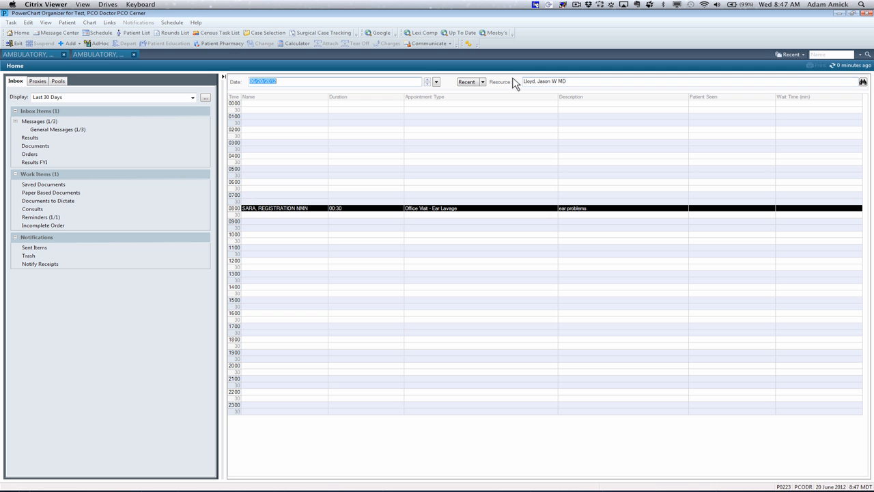
mouse_move(500, 170)
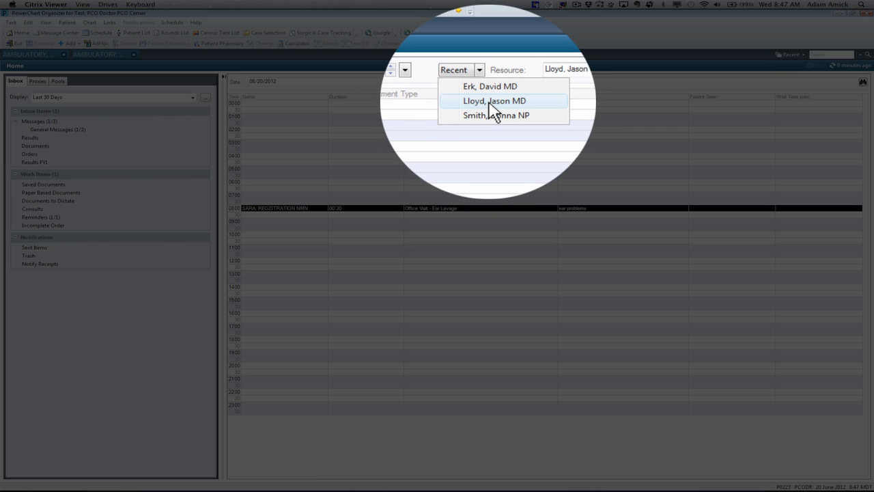
- Switch the day schedule to a different physician from the Recent resource list
left_click(494, 101)
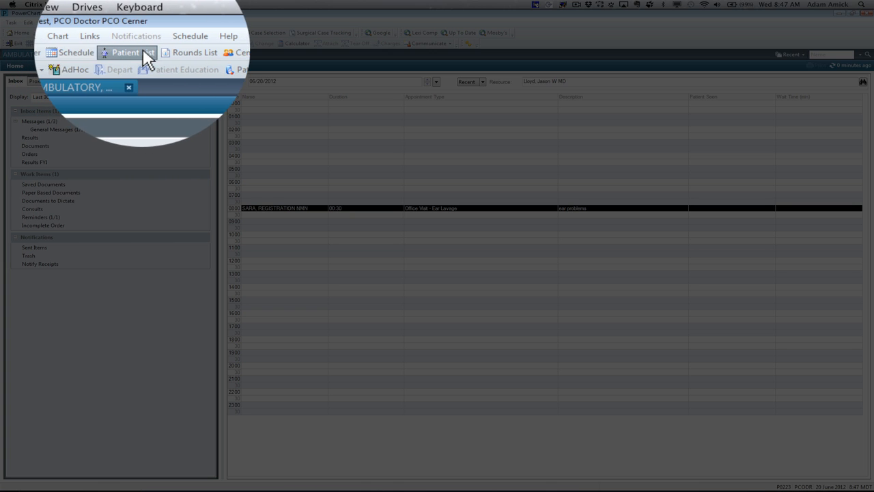
- Show the Patient List view with its Main Campus physician and clinic list tabs
left_click(125, 52)
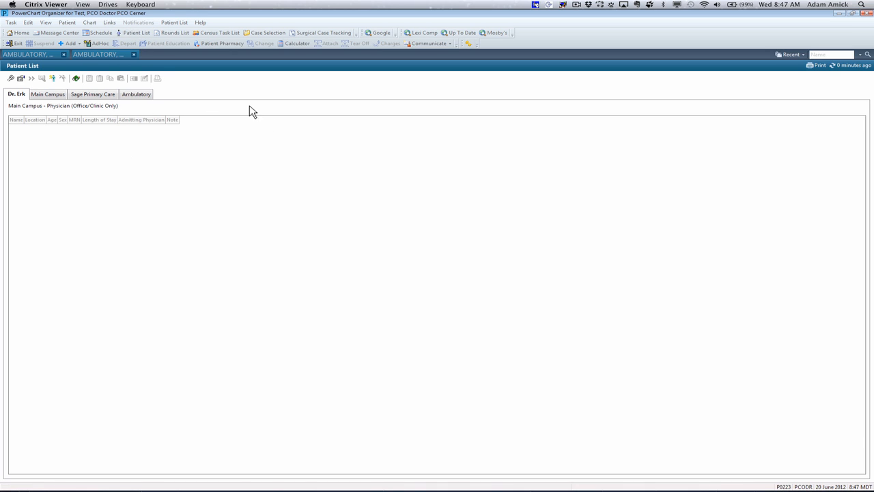
mouse_move(266, 147)
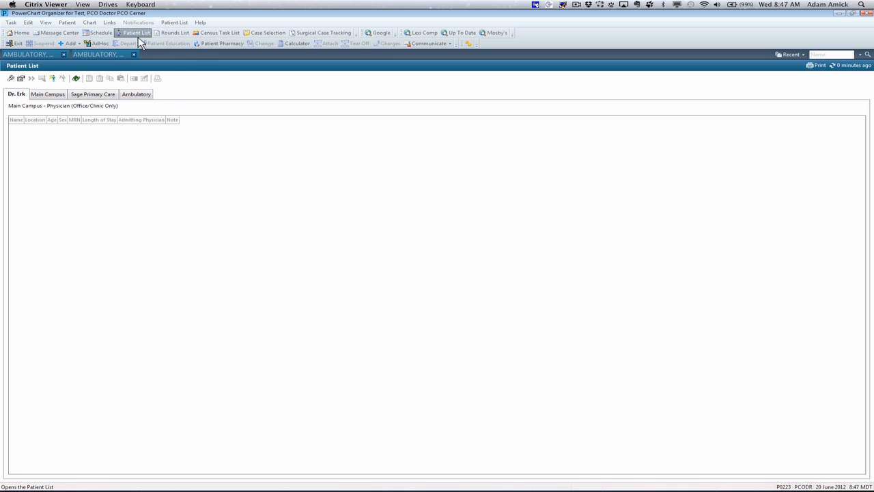
mouse_move(262, 142)
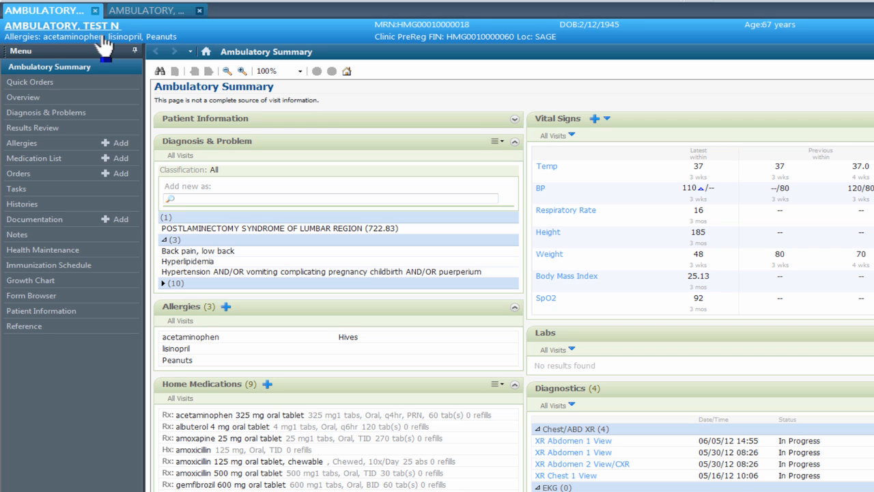
mouse_move(444, 32)
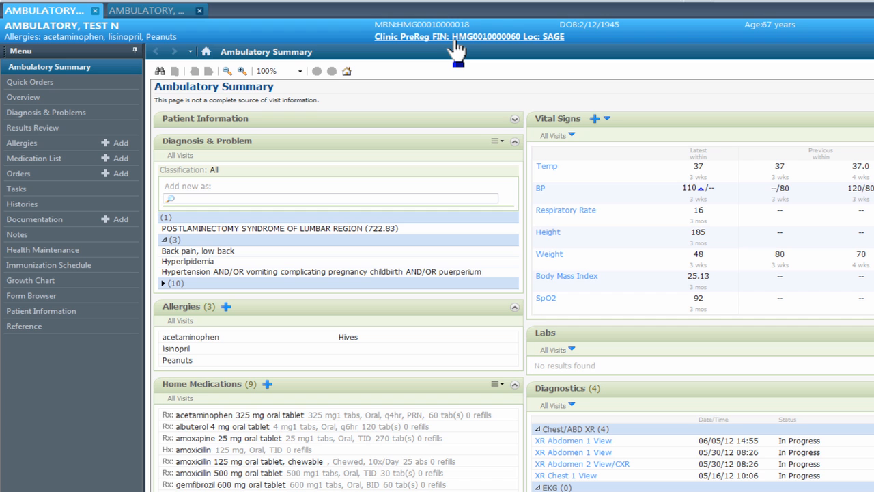
mouse_move(554, 55)
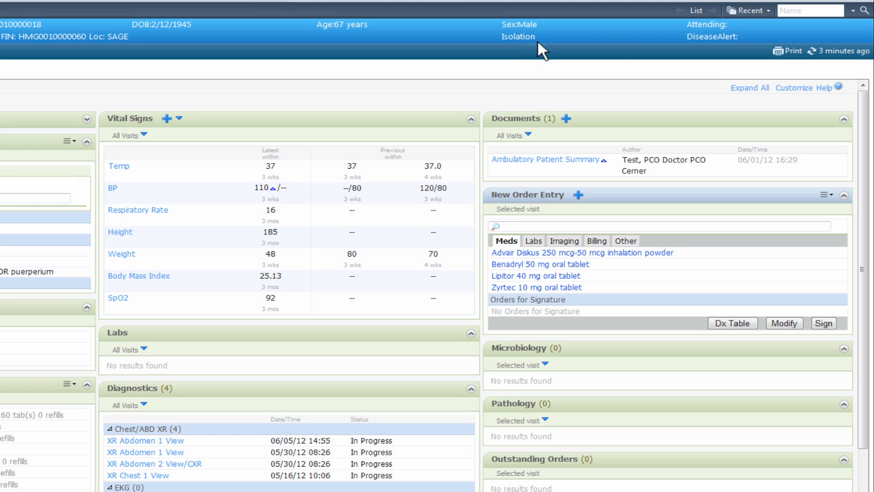
mouse_move(763, 26)
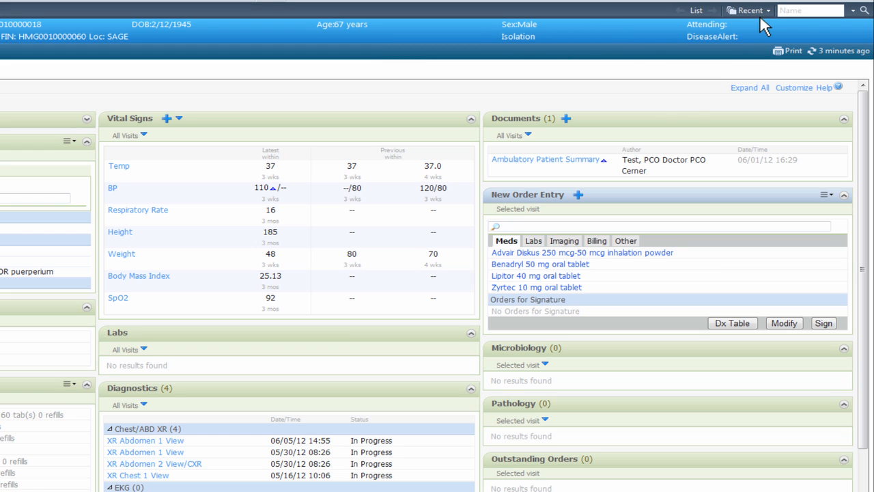
mouse_move(740, 49)
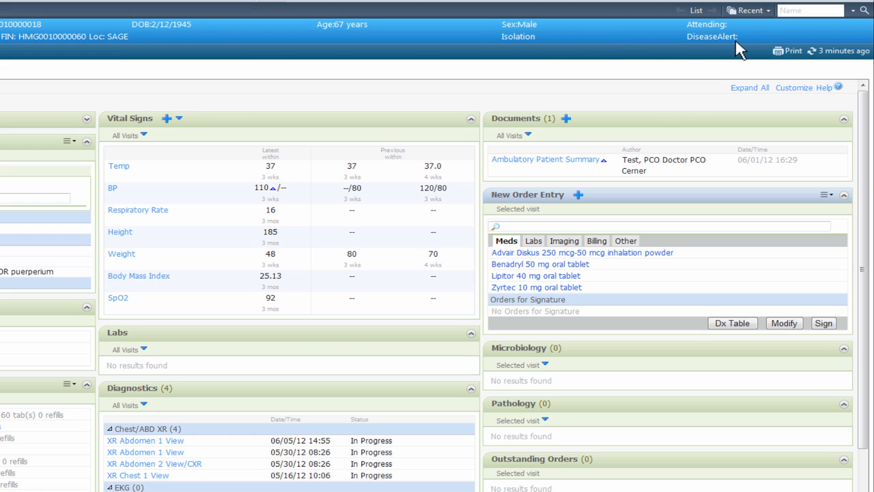